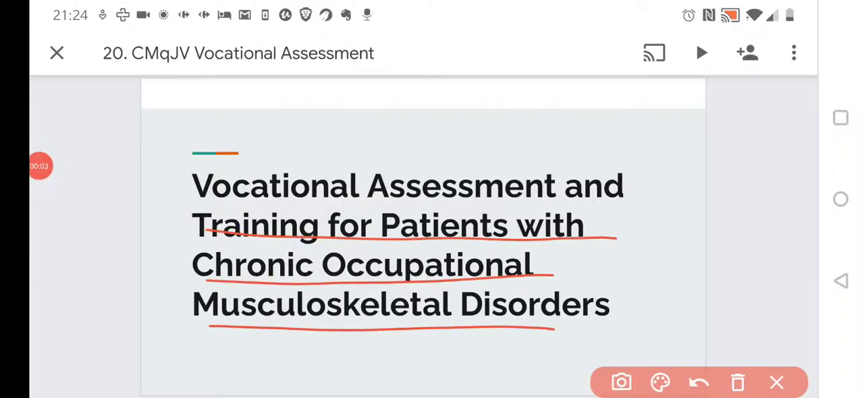
Step: Underline 'vocational rehabilitation programs' on the Overview slide with the red annotation pen
{"action": "scroll", "scroll_direction": "down", "scroll_amount": 3}
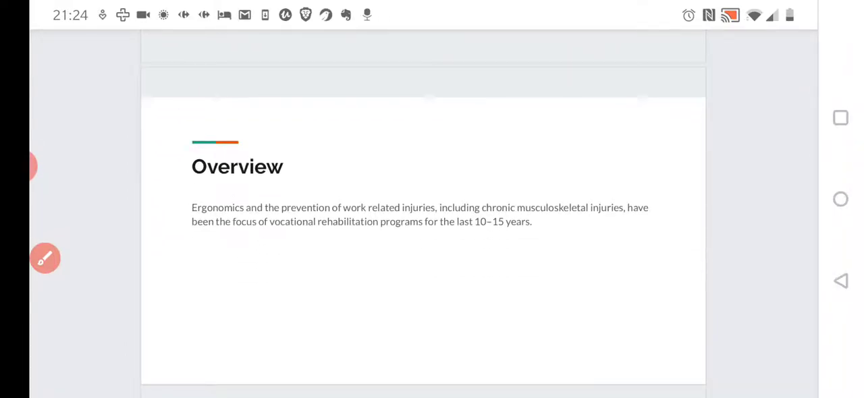
{"action": "left_click", "coordinate": [45, 259]}
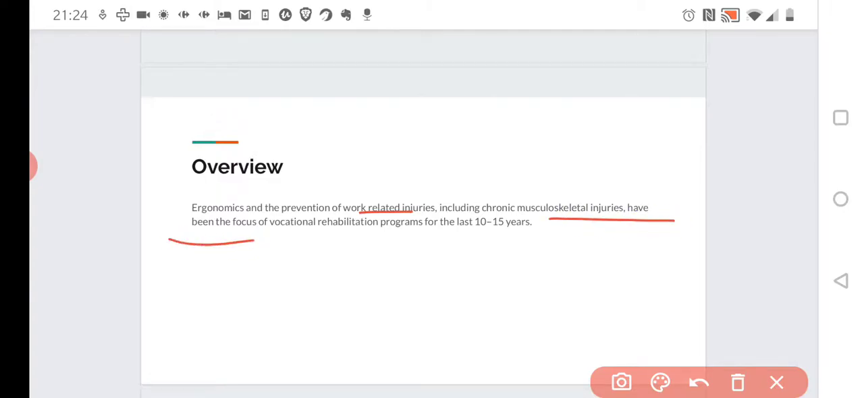
{"action": "left_click_drag", "start_coordinate": [272, 242], "coordinate": [426, 235]}
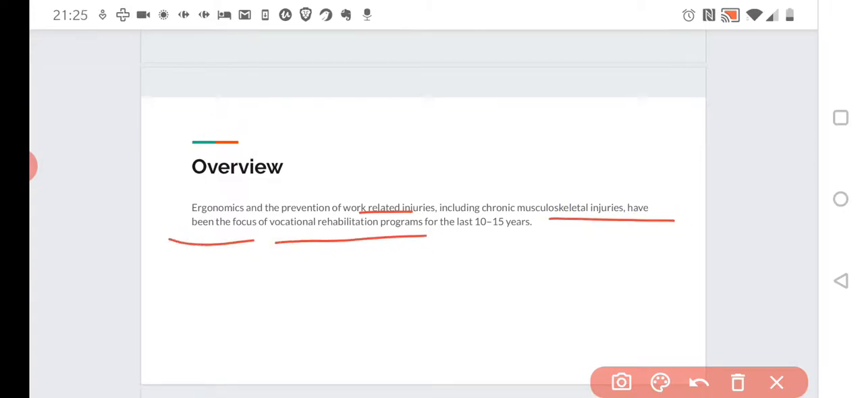
Step: Scroll down to Conclusions, then back up to the Return to Work slide
{"action": "scroll", "scroll_direction": "down", "scroll_amount": 3}
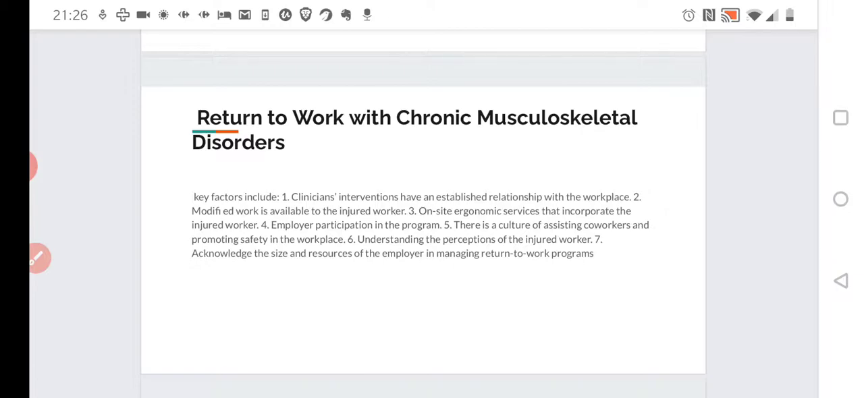
{"action": "scroll", "scroll_direction": "down", "scroll_amount": 3}
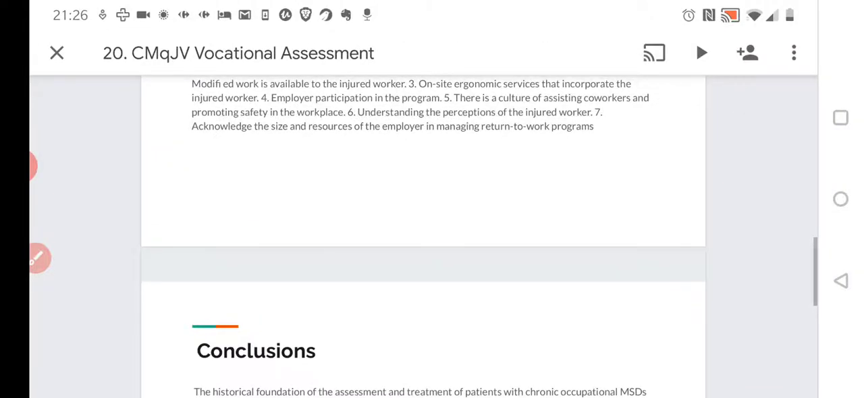
{"action": "scroll", "scroll_direction": "up", "scroll_amount": 3}
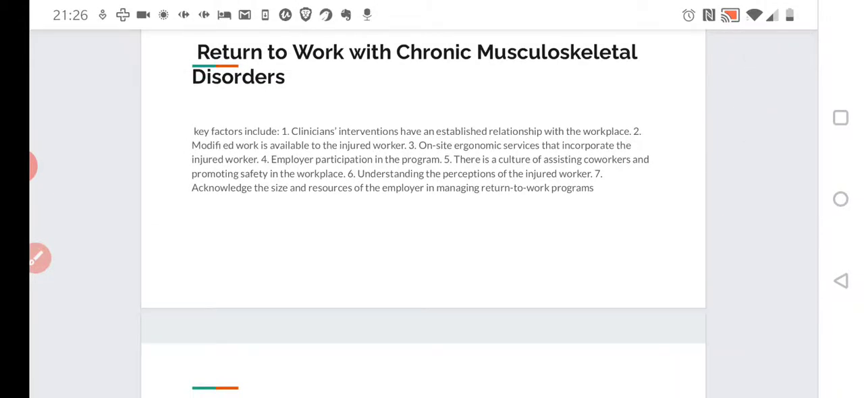